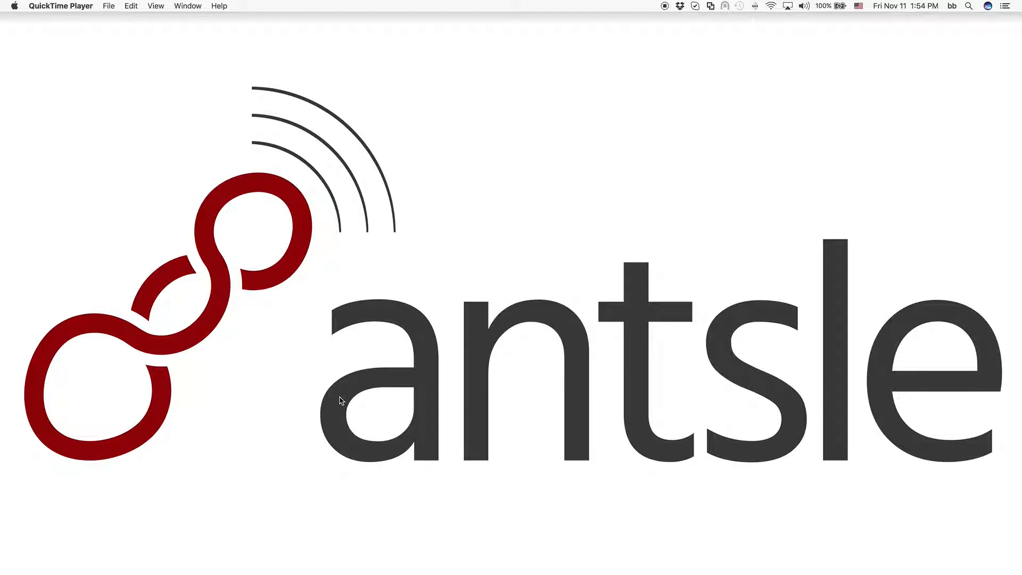
mouse_move(339, 507)
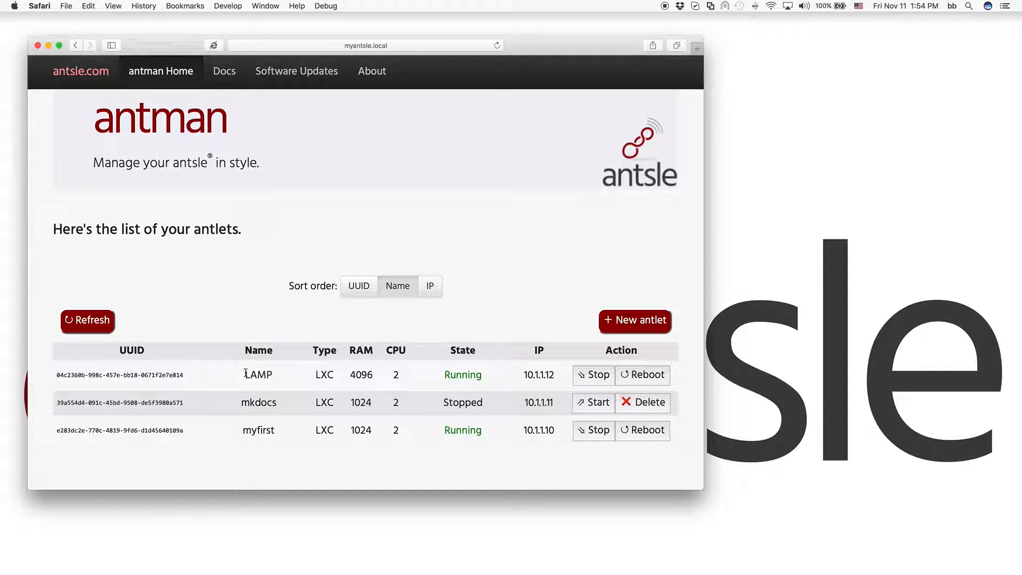
mouse_move(520, 377)
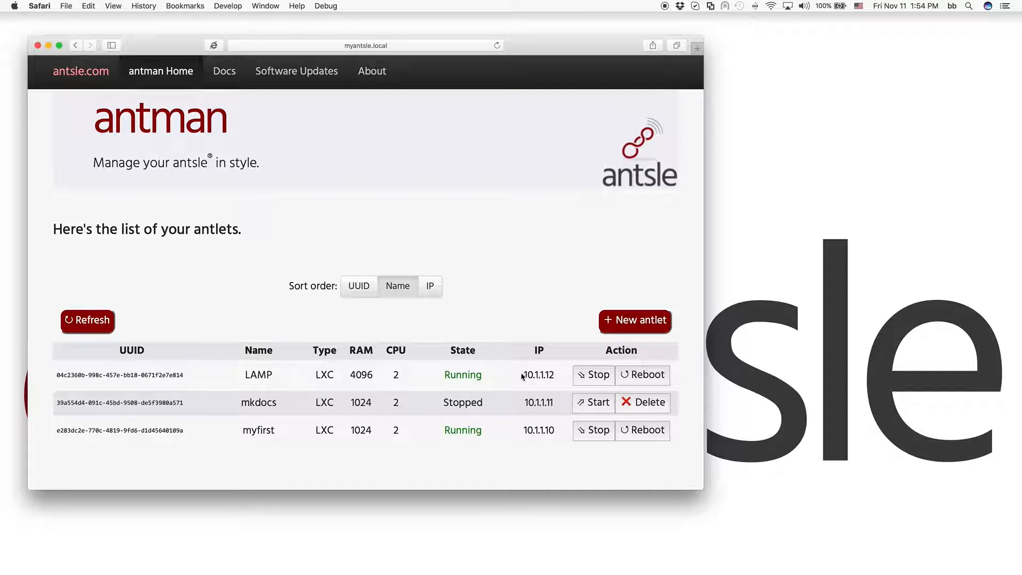
mouse_move(295, 375)
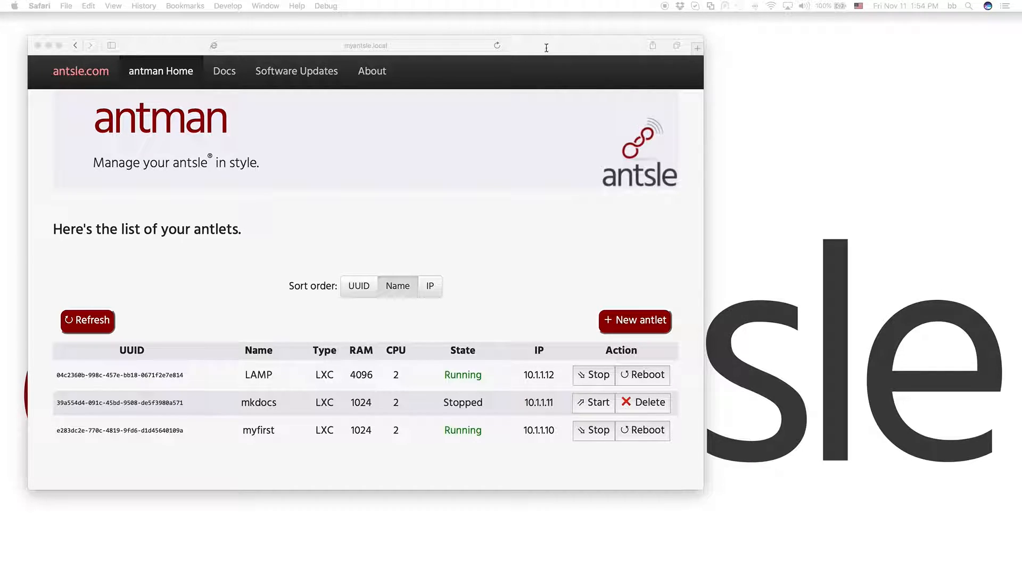
mouse_move(522, 43)
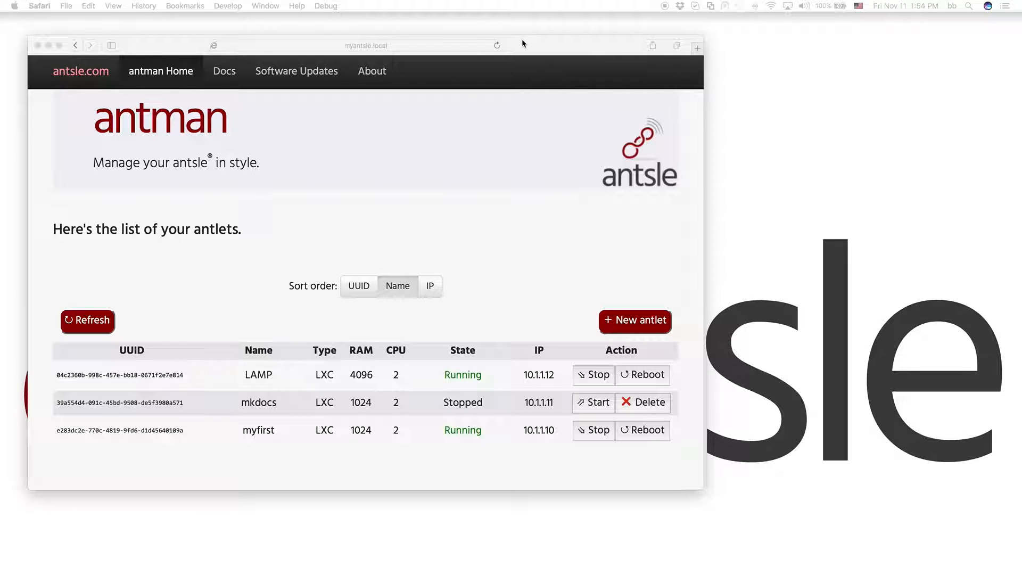
Step: Start a new blank Safari tab beside the antman console
left_click(696, 45)
type("antle")
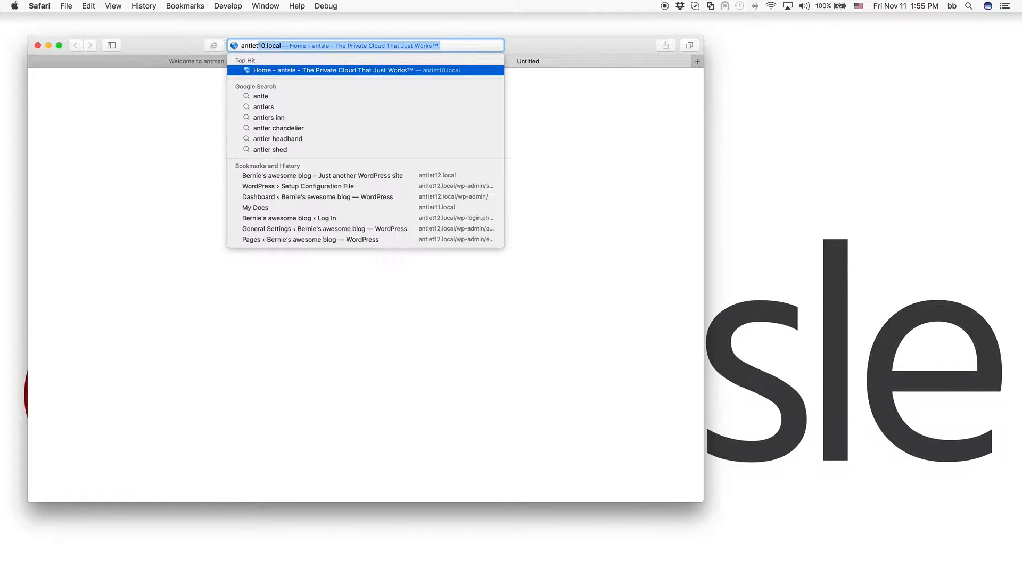
Step: Load the WordPress blog at antlet12.local and scroll through its Sample Page
left_click(321, 176)
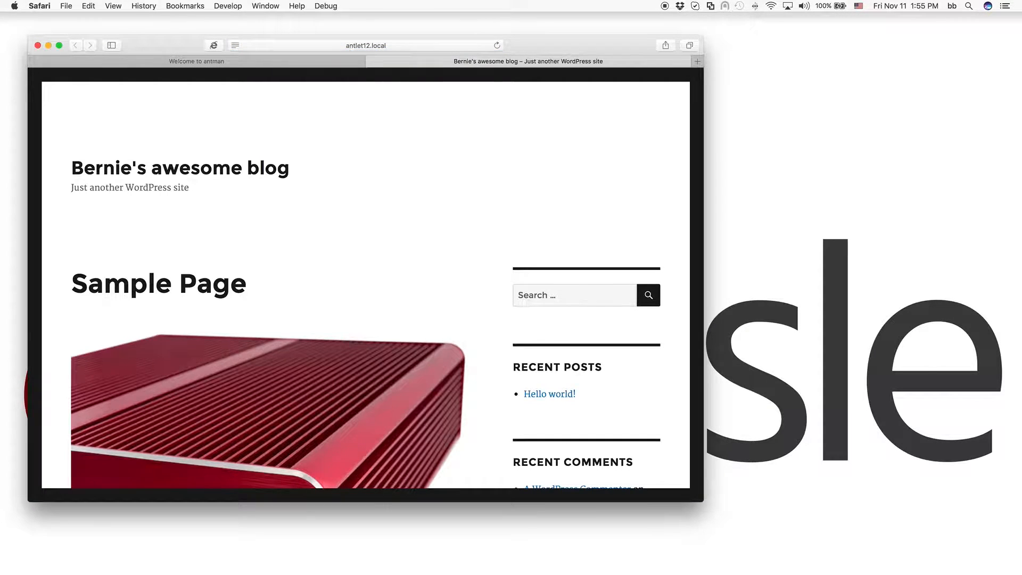
scroll("down", 3)
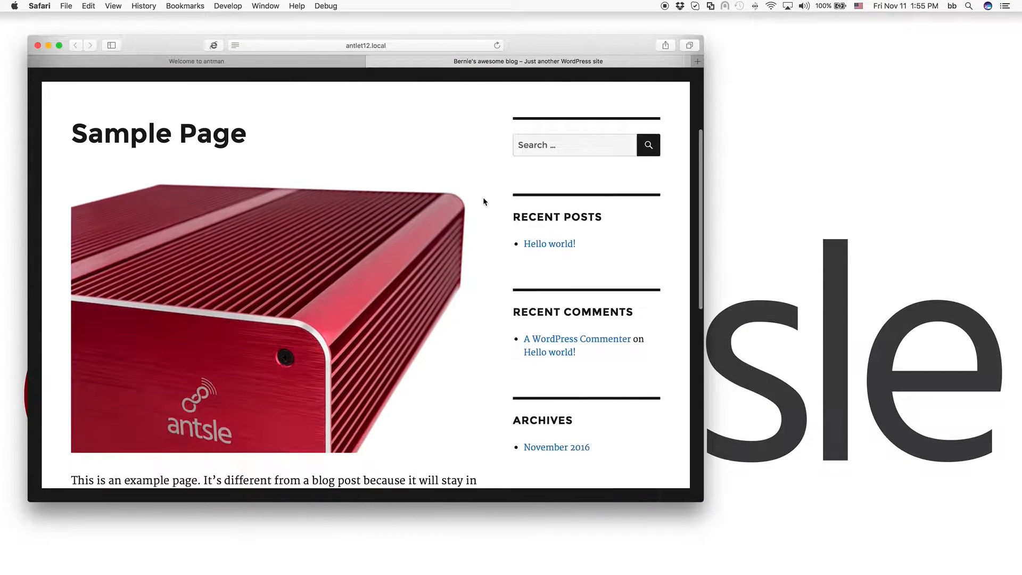
scroll("down", 3)
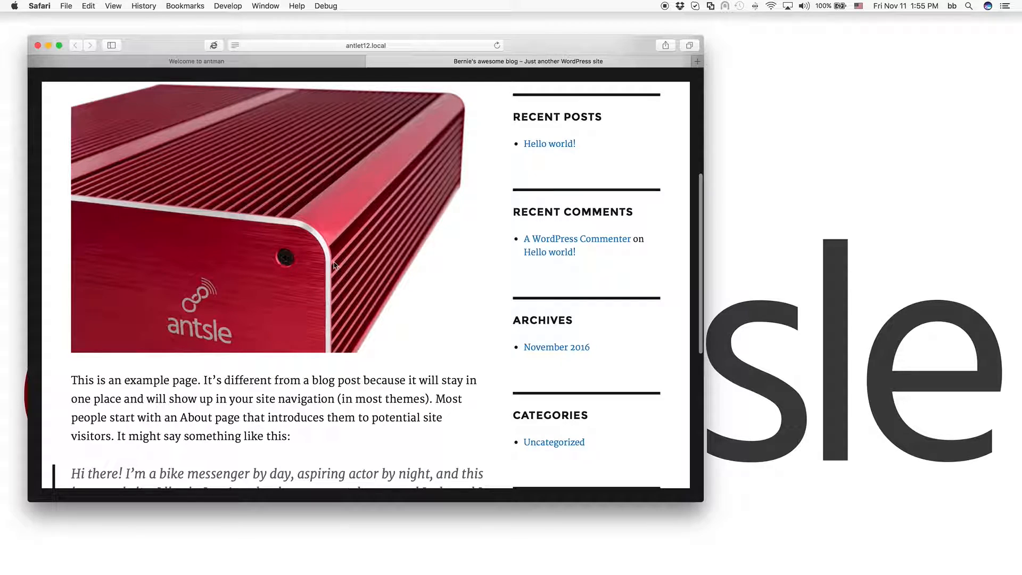
scroll("up", 3)
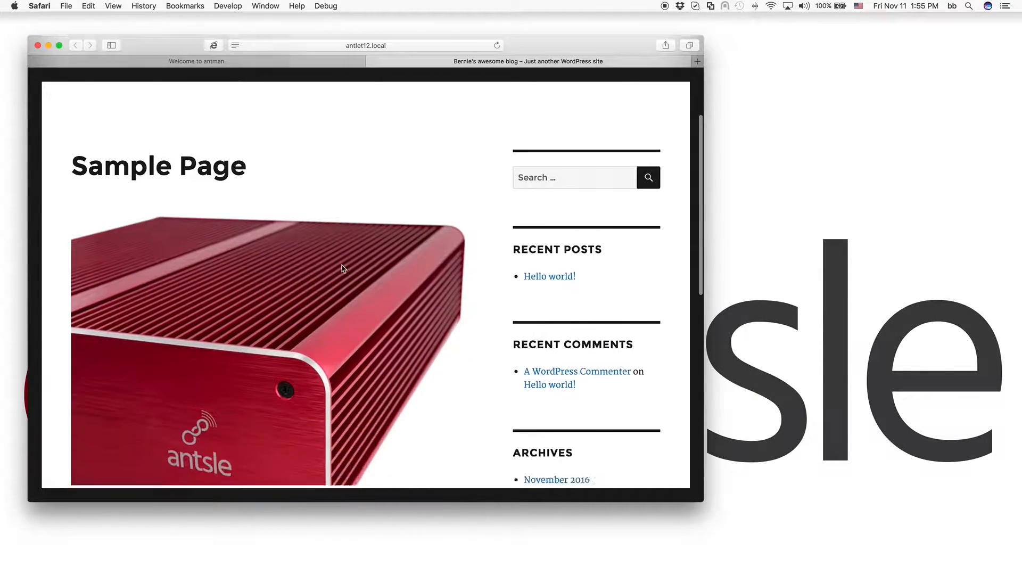
scroll("up", 3)
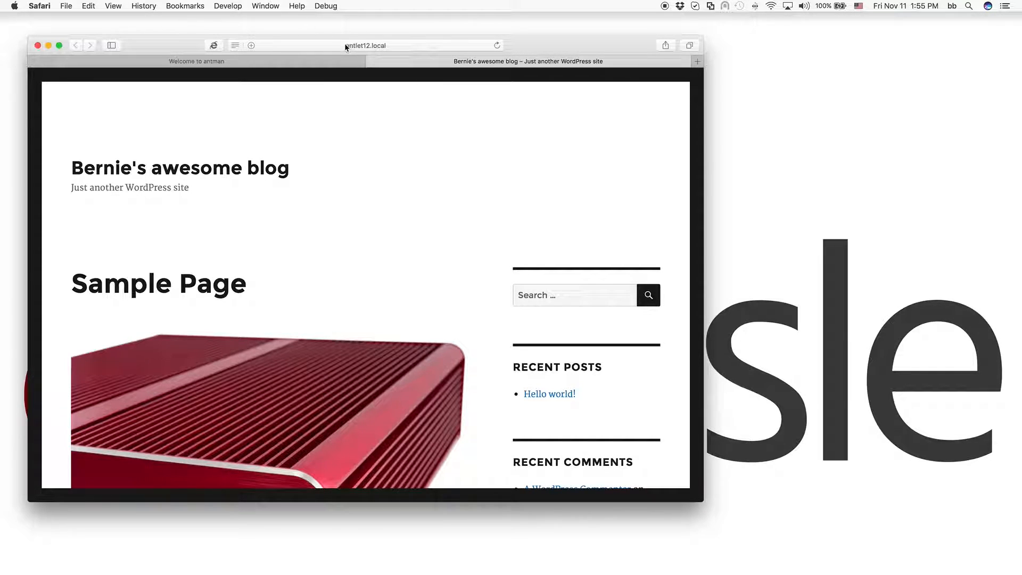
Step: Highlight the blog's local address in the address bar, then return to the page
left_click(365, 44)
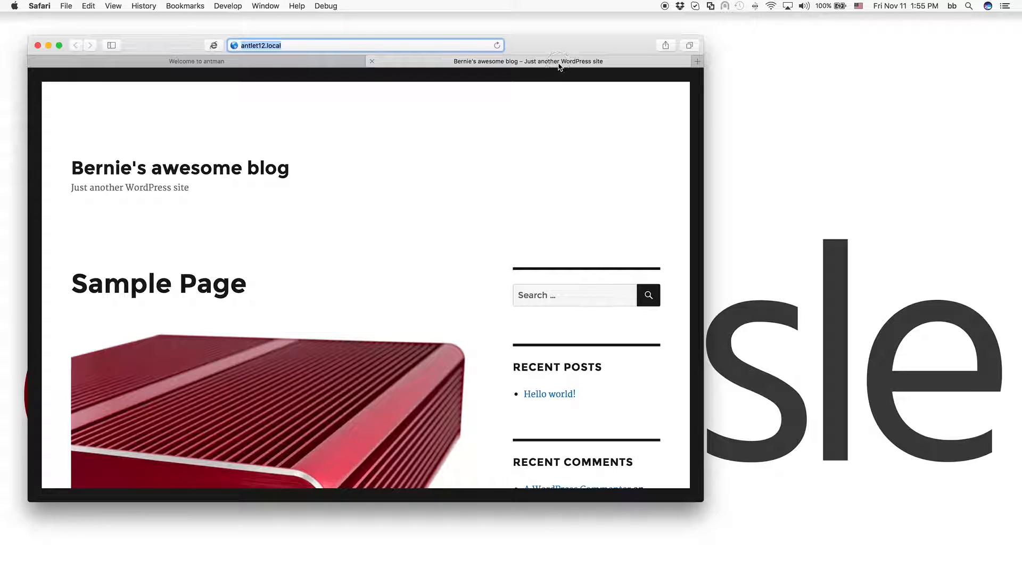
mouse_move(598, 88)
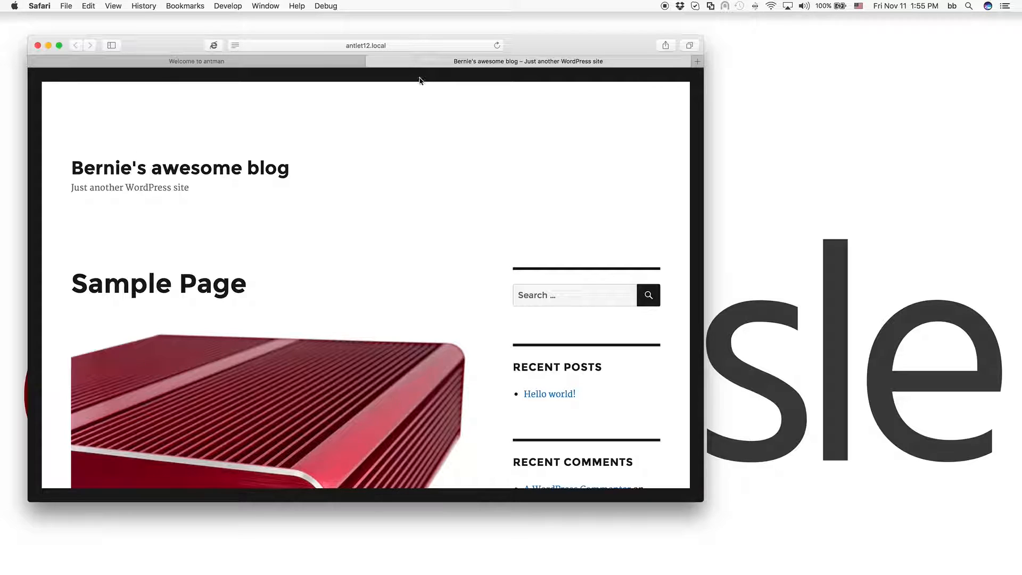
left_click(196, 61)
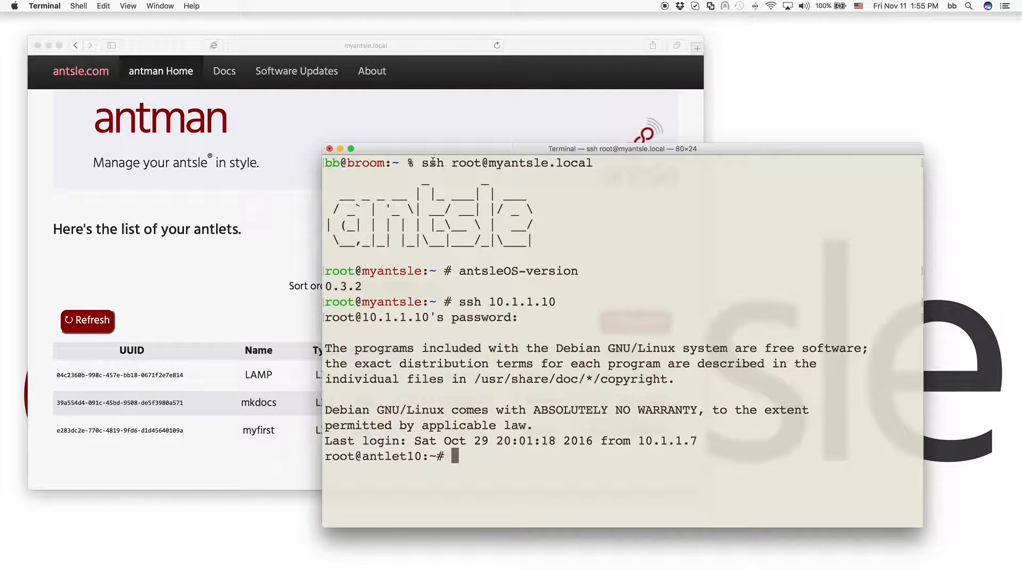
Step: Note the antsleOS version 0.3.2 and log out of the antlet10 session
double_click(519, 270)
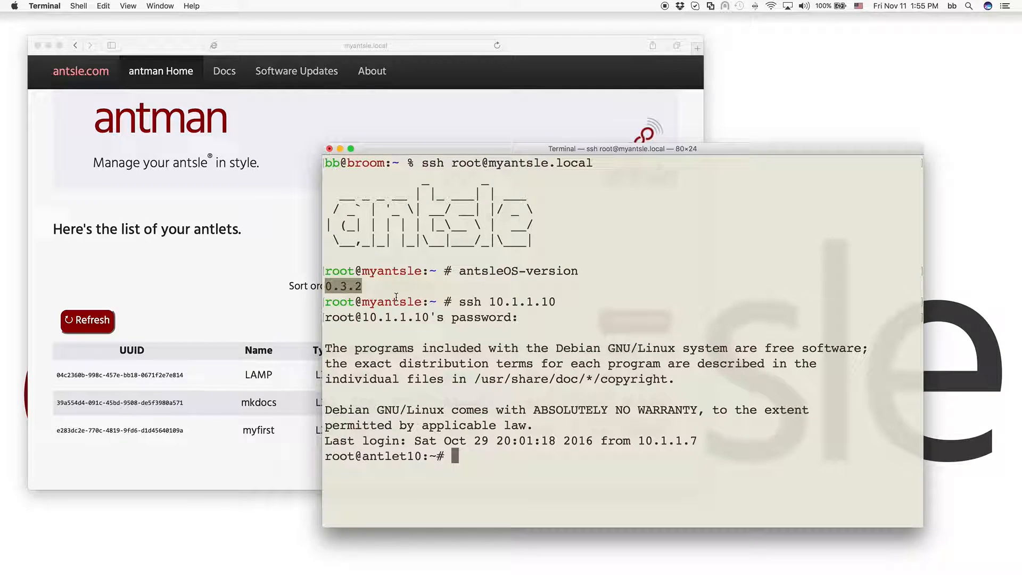
mouse_move(545, 332)
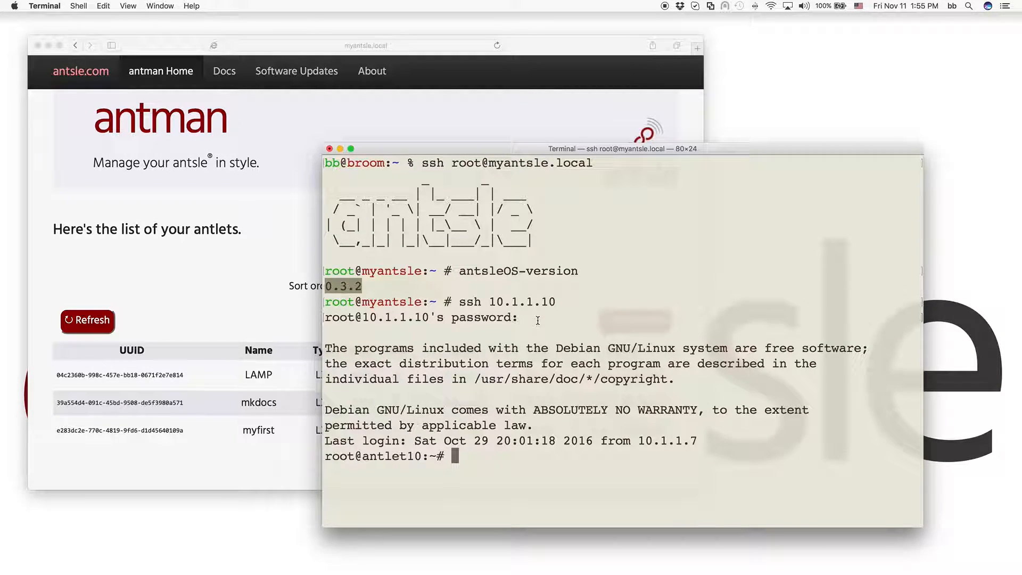
type("logout")
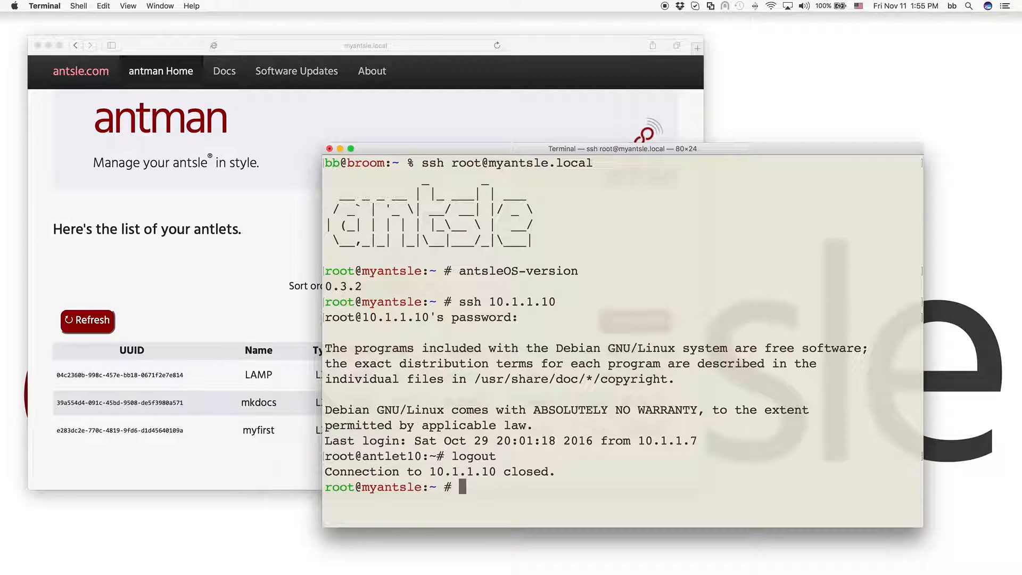
Step: SSH into 10.1.1.12 as root, submitting the password for antlet12
type("ssh 10.1.1.12")
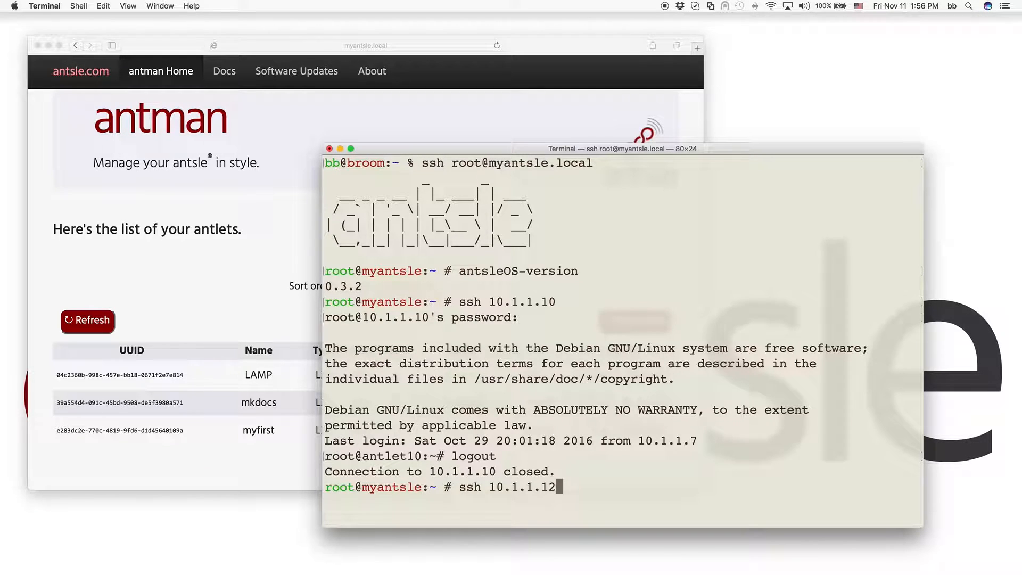
key("Return")
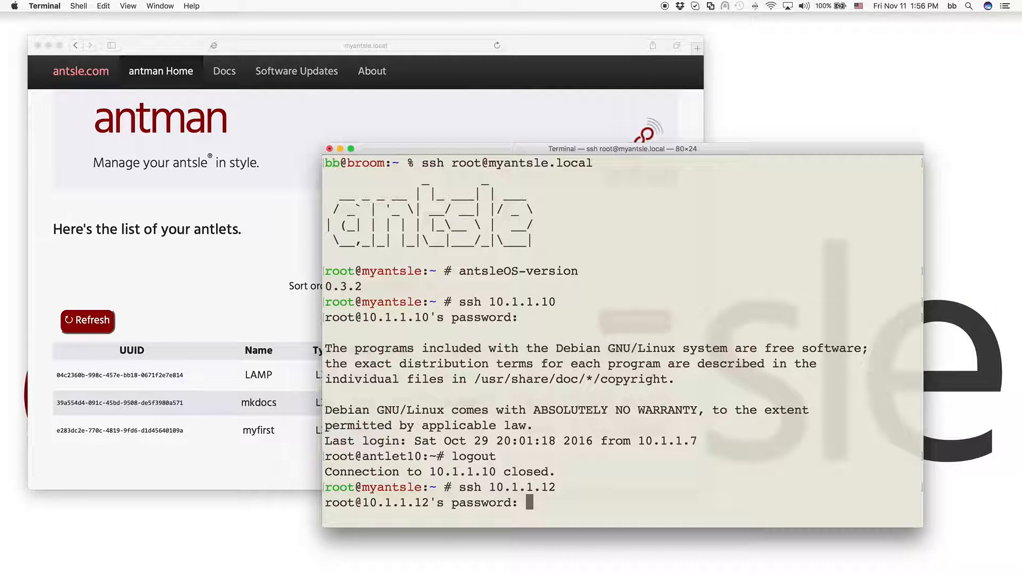
key("Return")
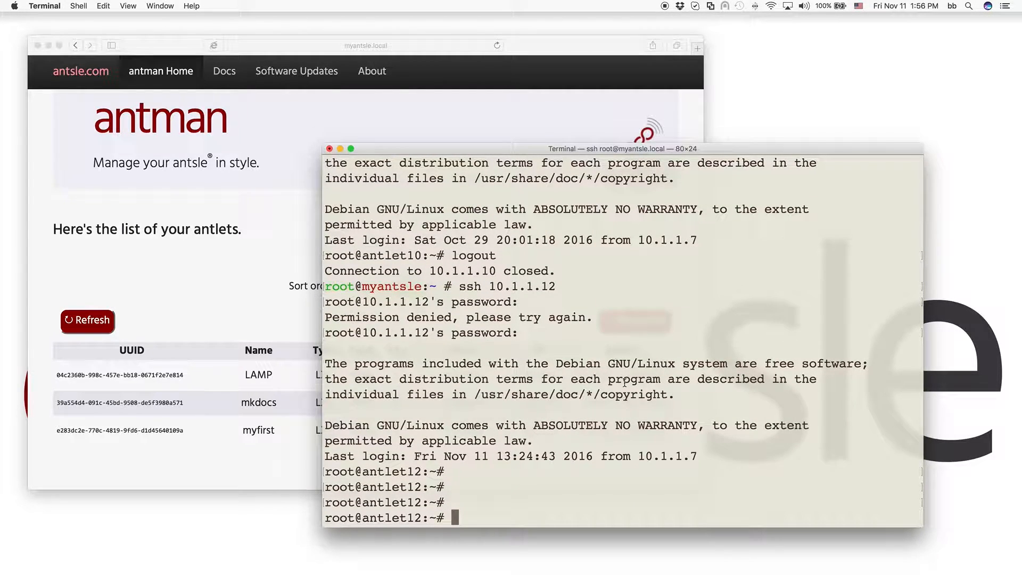
Step: Install tmux and nodejs on antlet12 with apt-get
type("apt-")
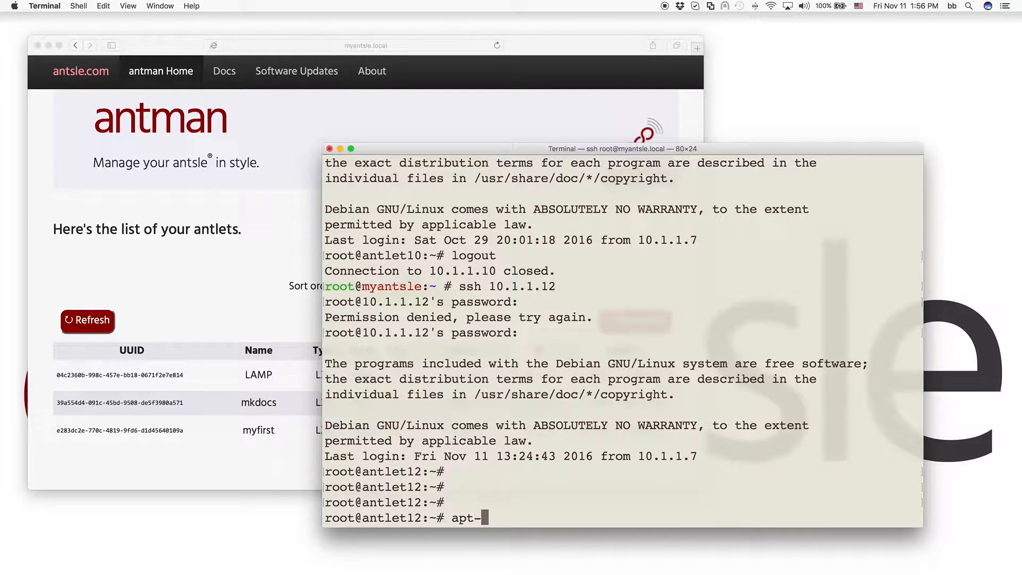
type("get insta")
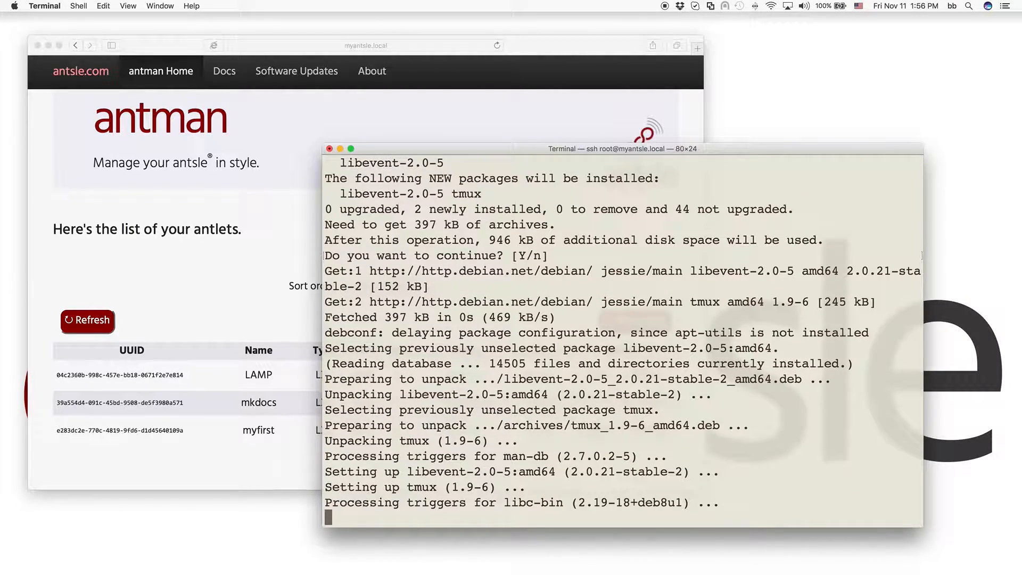
type("apt-get")
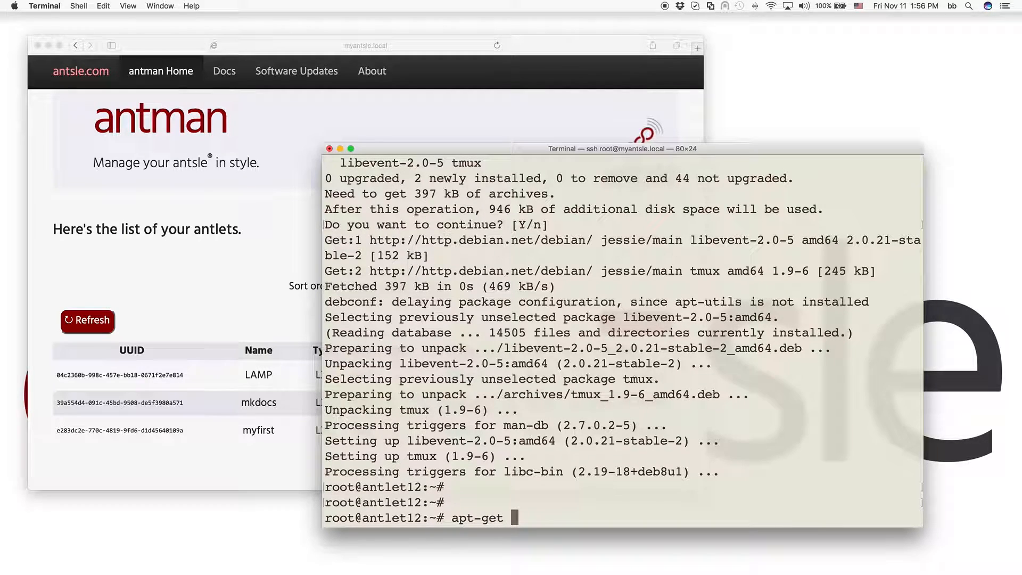
type("install node")
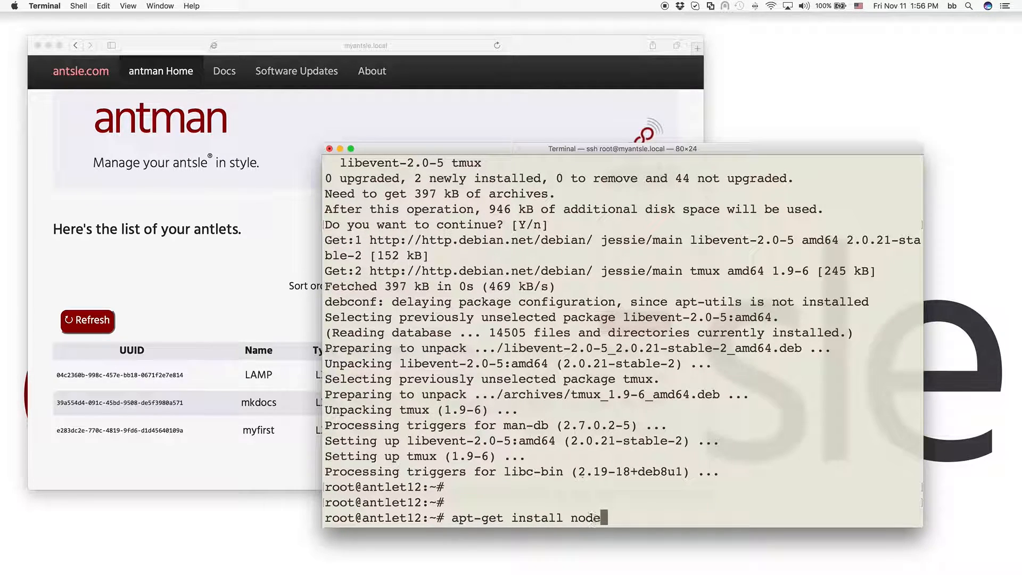
key("Return")
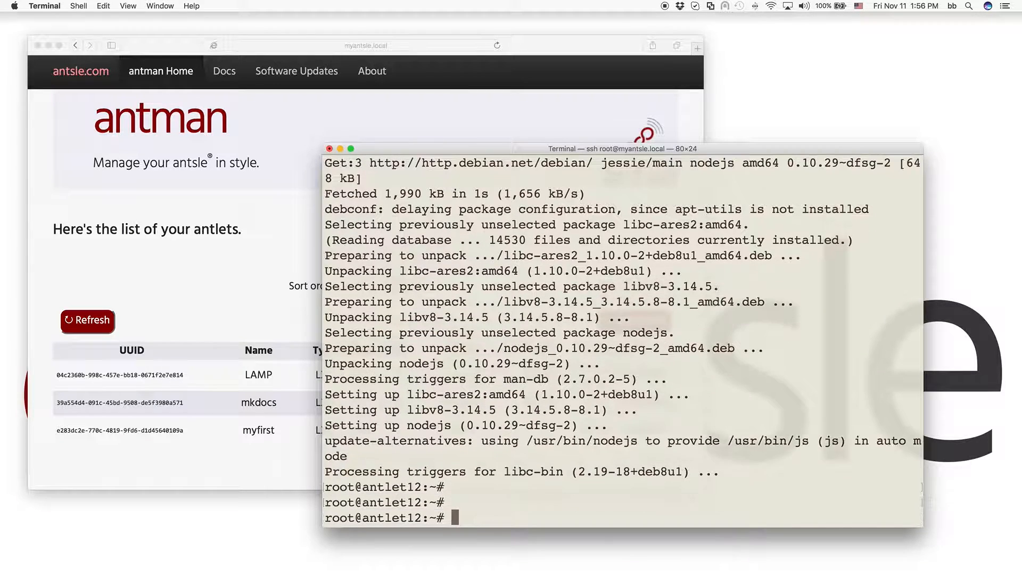
Step: Confirm nodejs is located at /usr/bin/nodejs with which, and begin an ln command
type("which n")
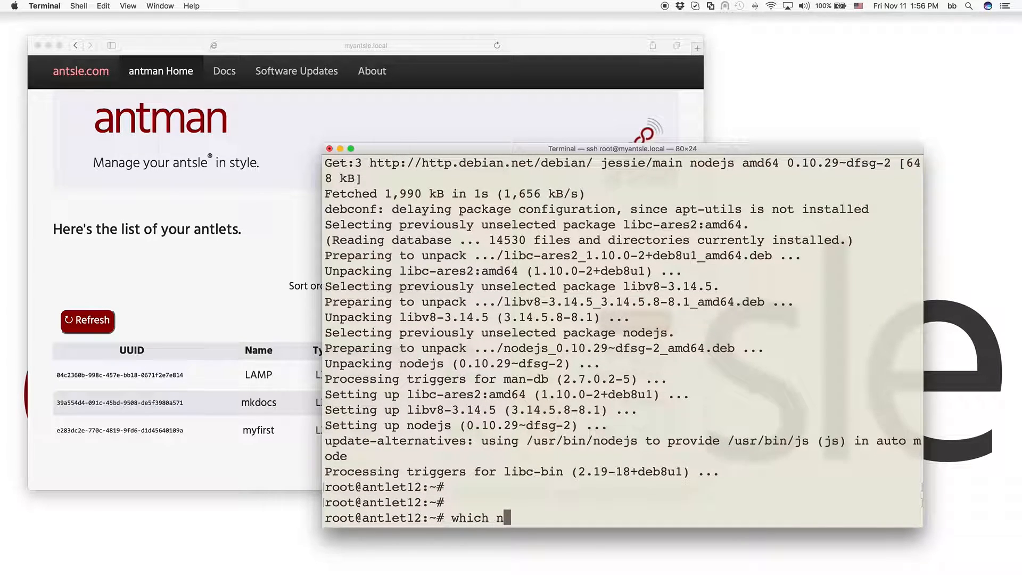
key("Return")
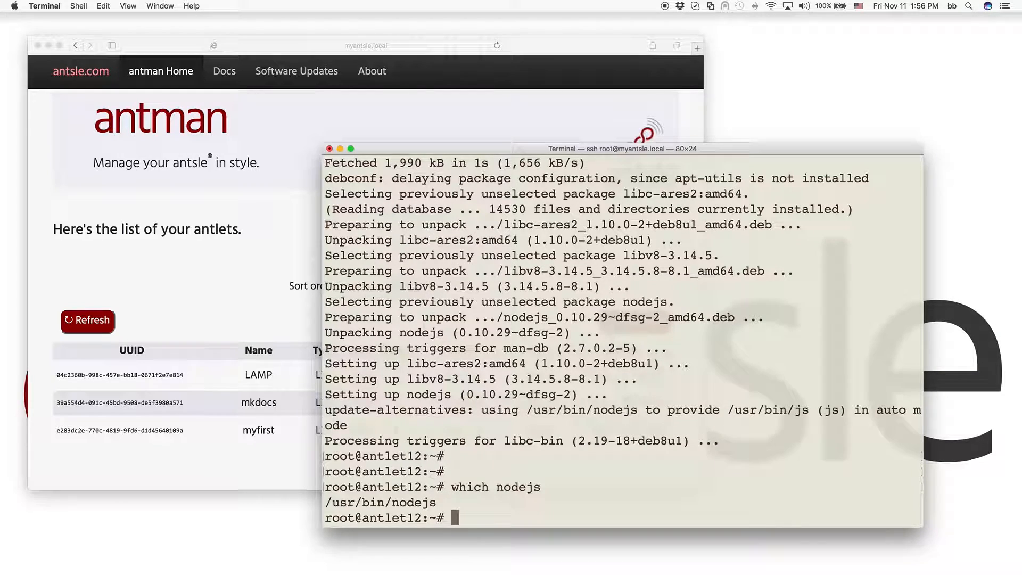
type("ln")
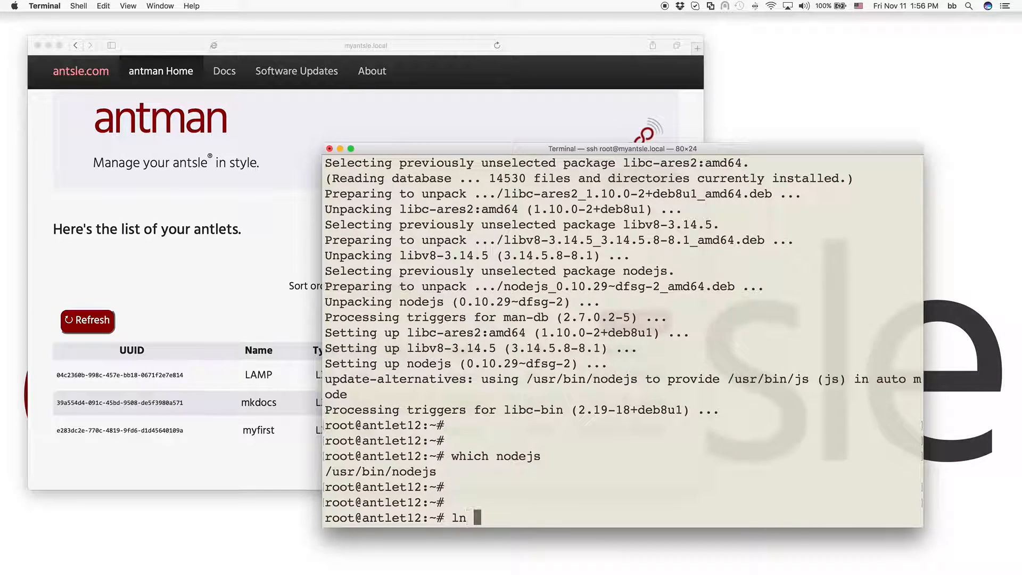
Step: Attempt to hard-link /usr/bin/nodejs to /user/bin/node, which fails on the typo
type("/")
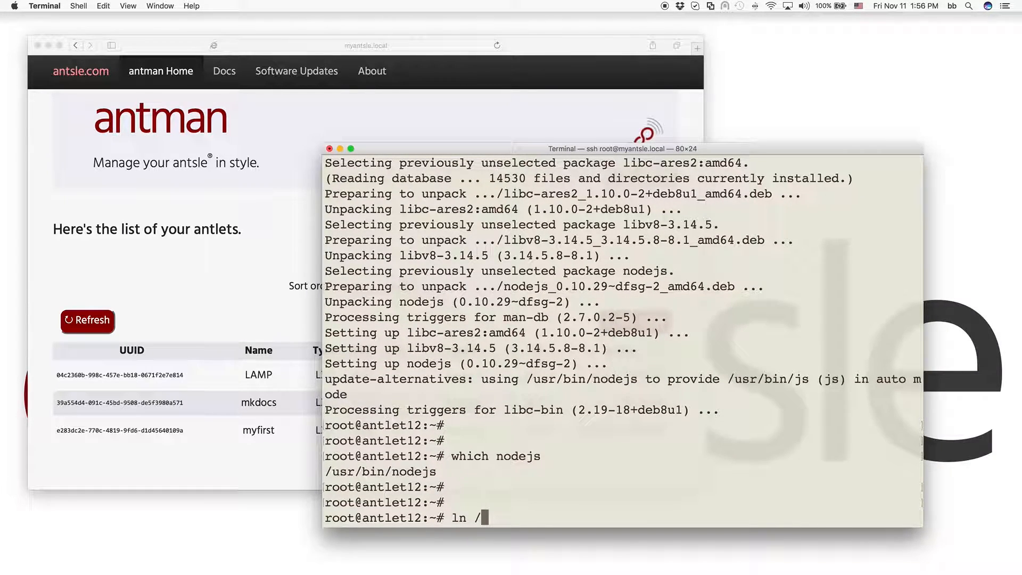
type("usr/bin")
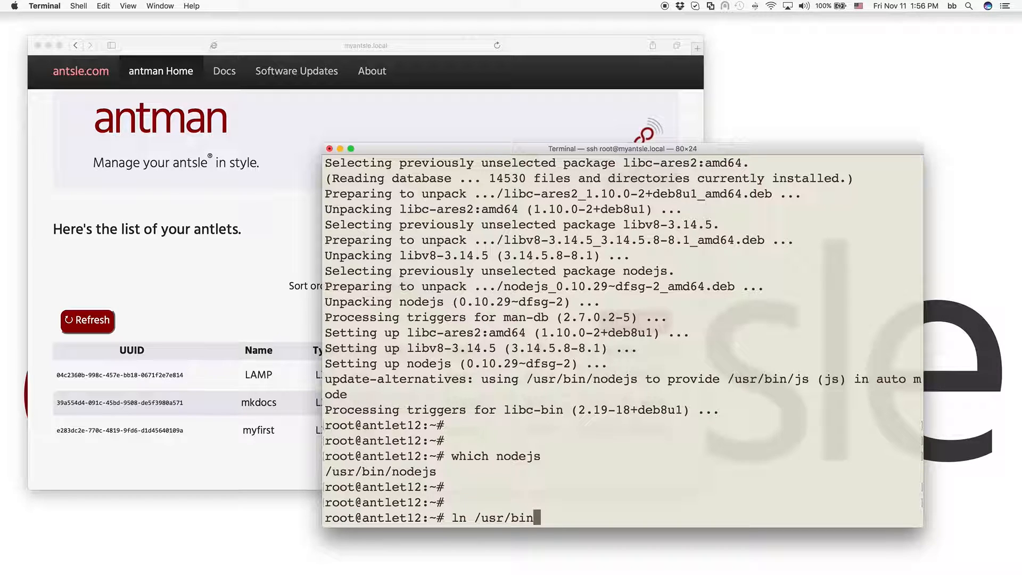
type("/nodejs")
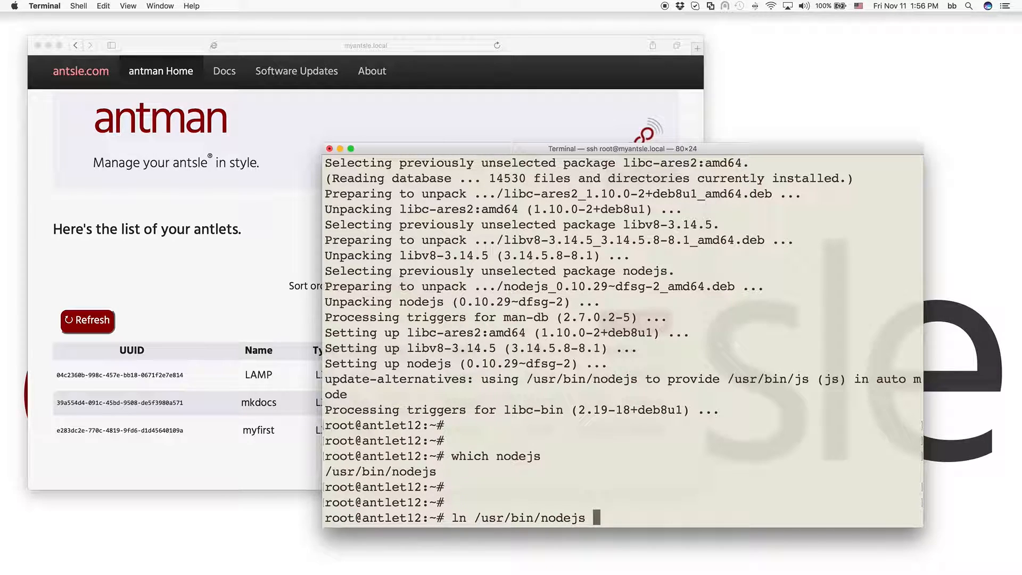
type("/user/bi")
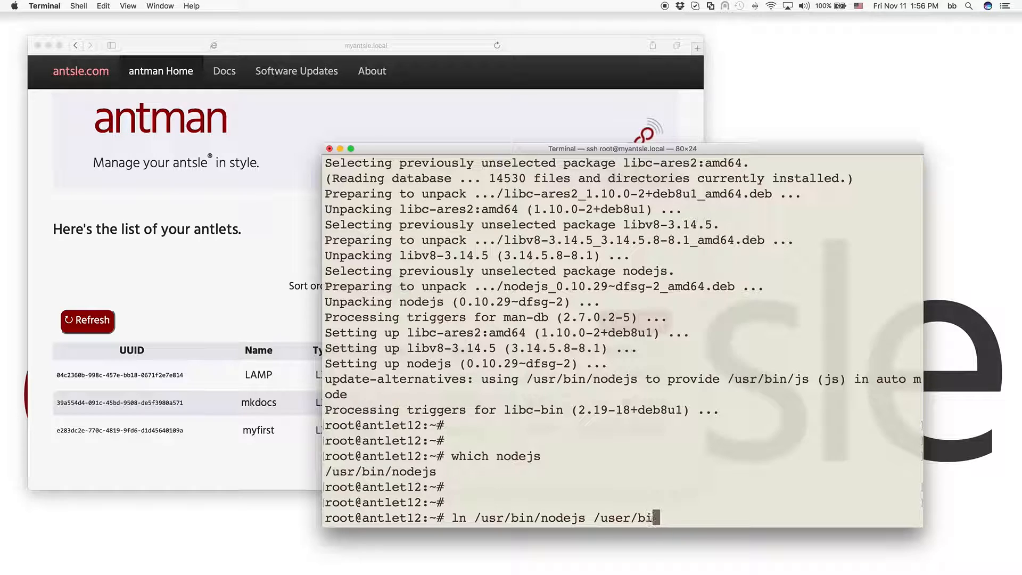
key("Return")
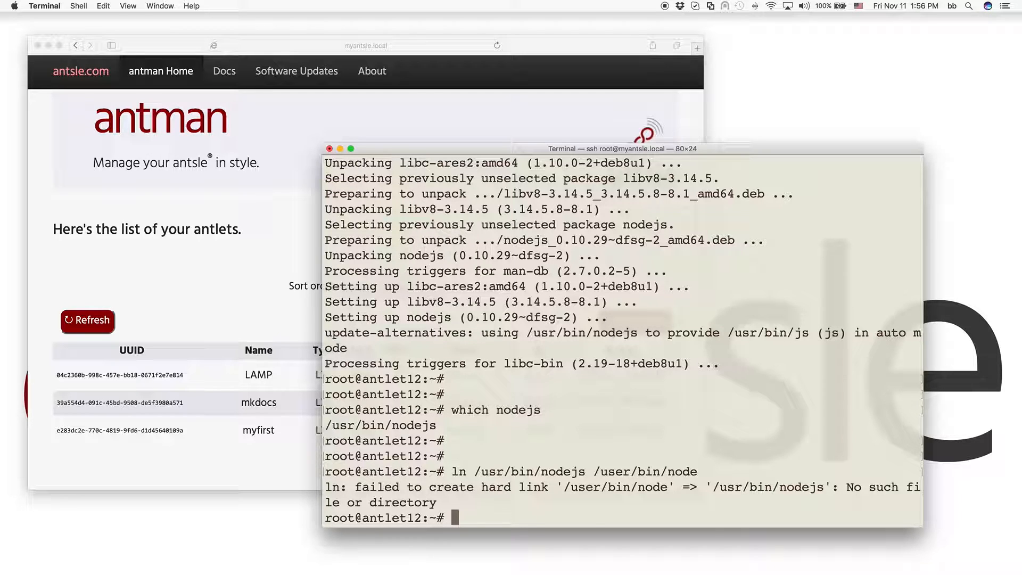
Step: Re-run the link command so nodejs becomes available as /usr/bin/node
type("ln /usr/bin/nodejs /user/bin/node")
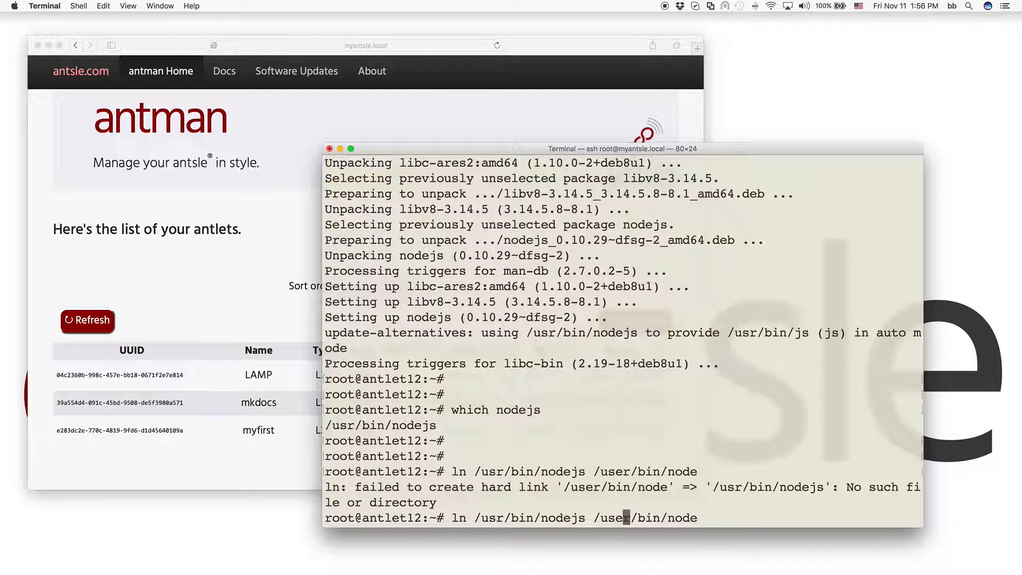
key("Return")
type("node")
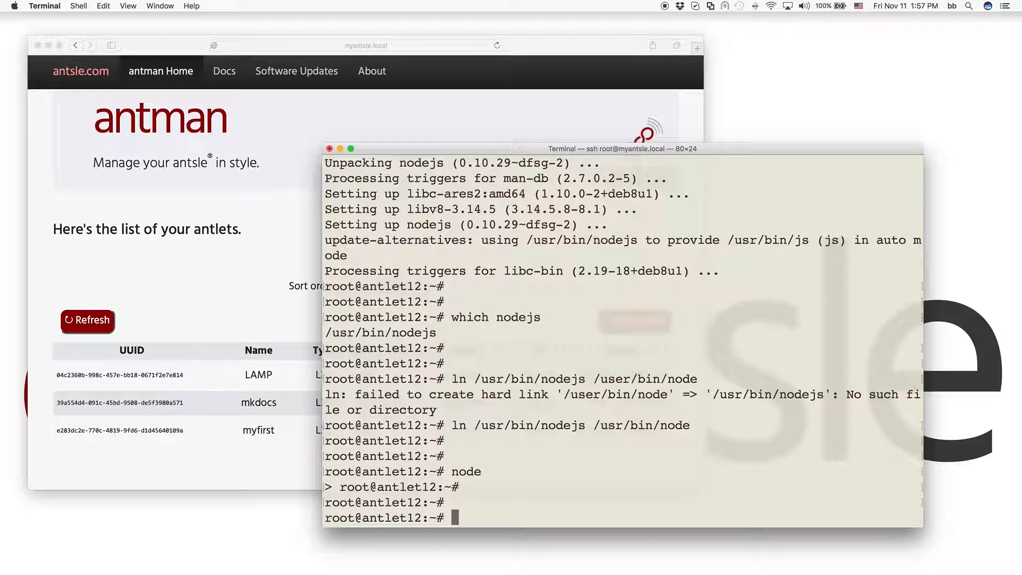
Step: Install npm and its dependencies with apt-get, confirming with Y
type("apt-g")
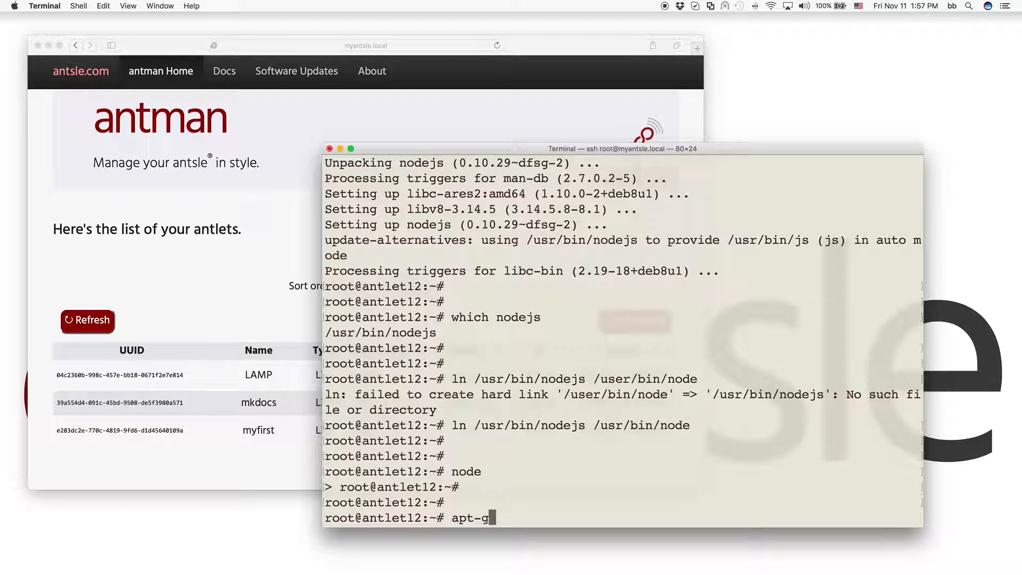
type("et instal")
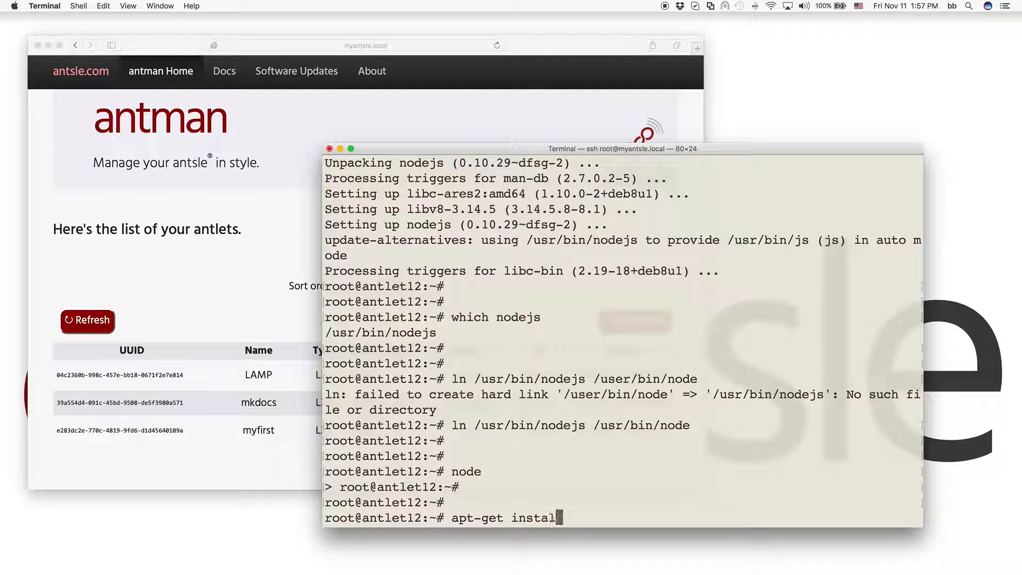
type("npm")
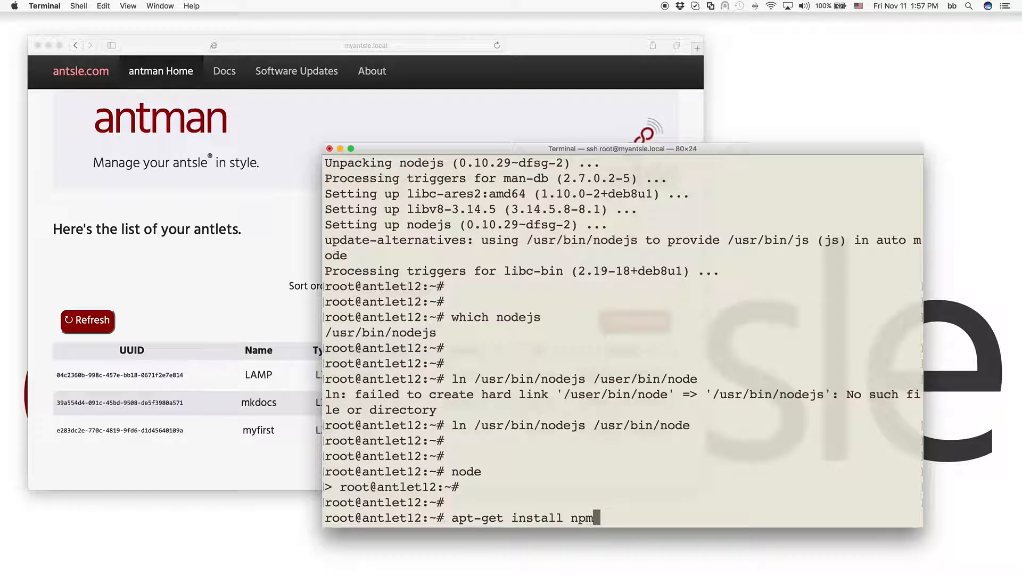
key("Return")
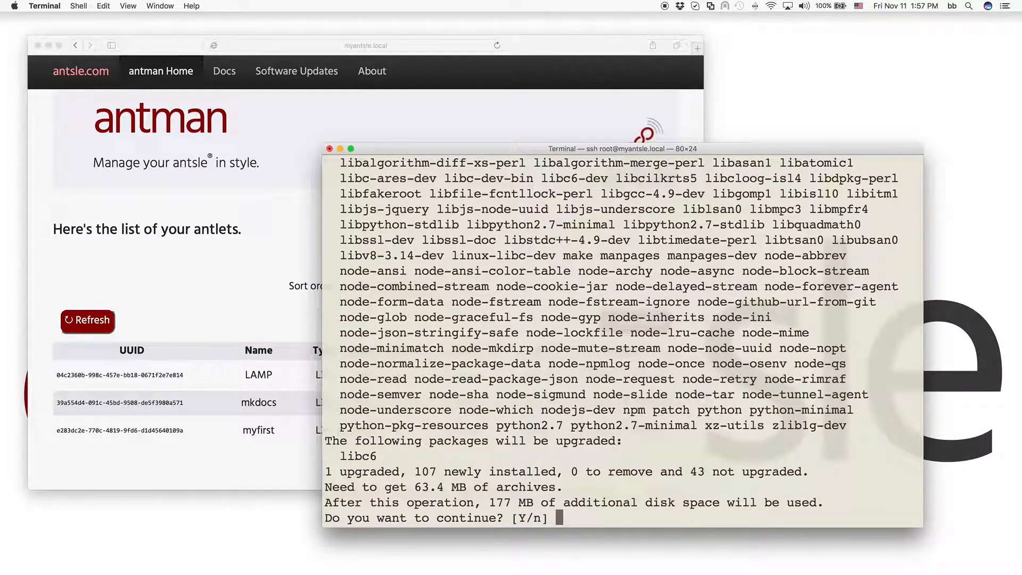
type("Y")
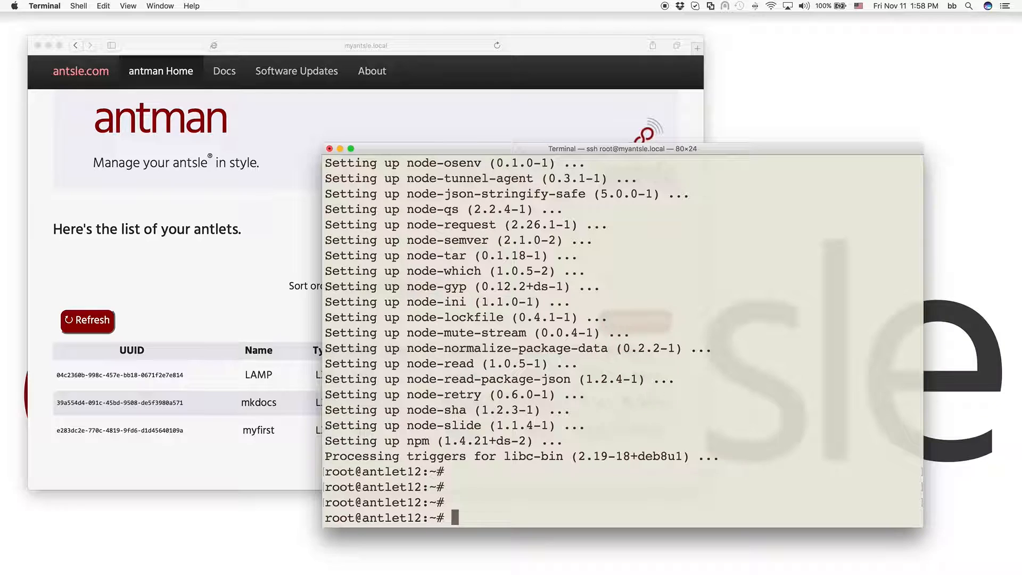
Step: Install localtunnel globally with npm install -g localtunnel
type("npm")
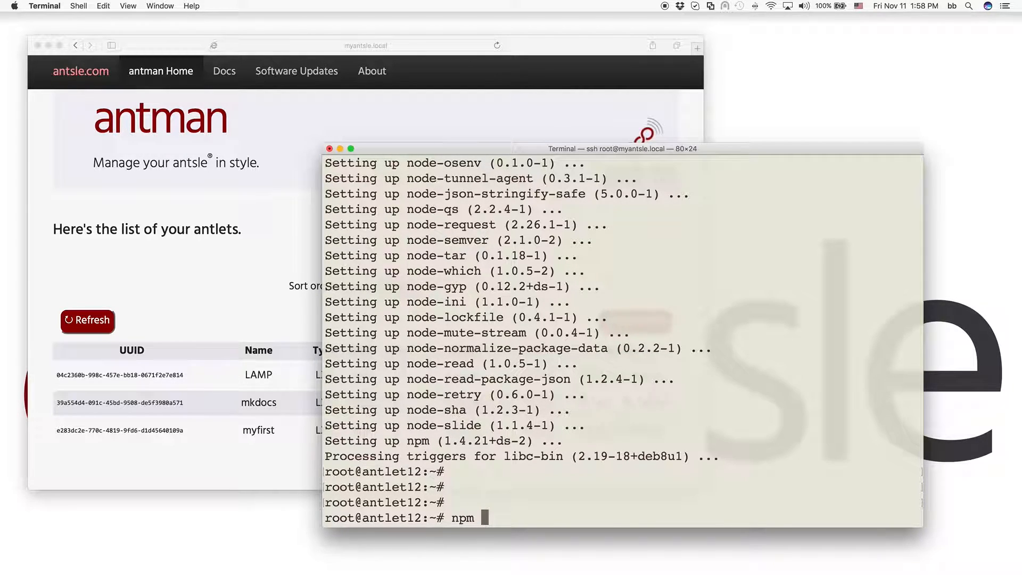
type("insta")
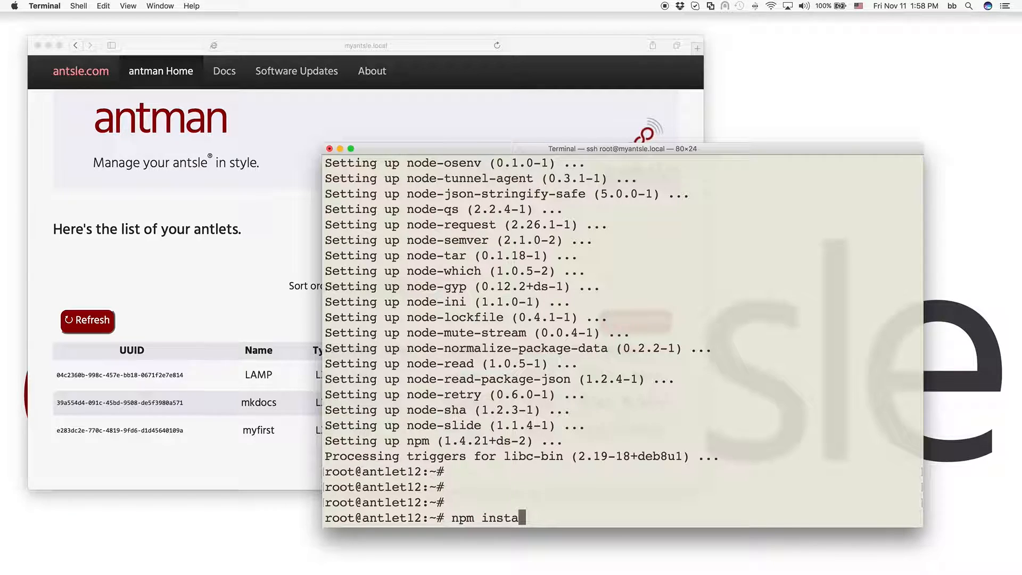
type("ll -g")
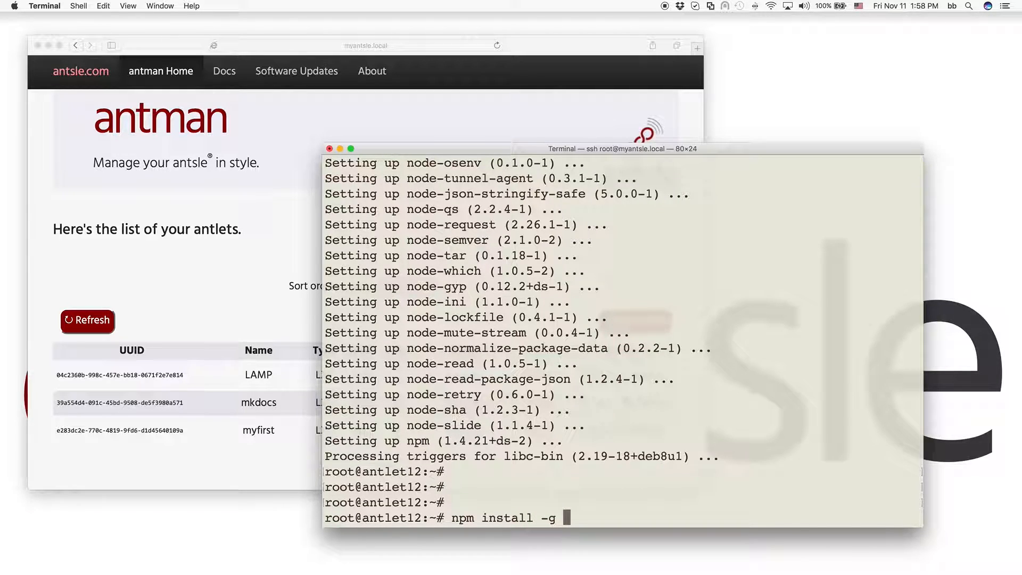
type("localtunnel")
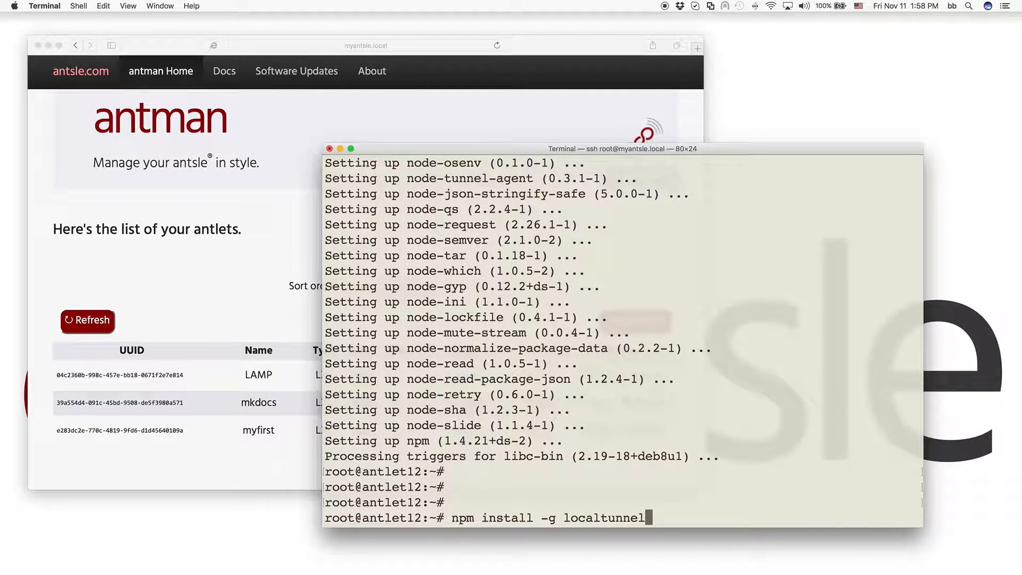
key("Return")
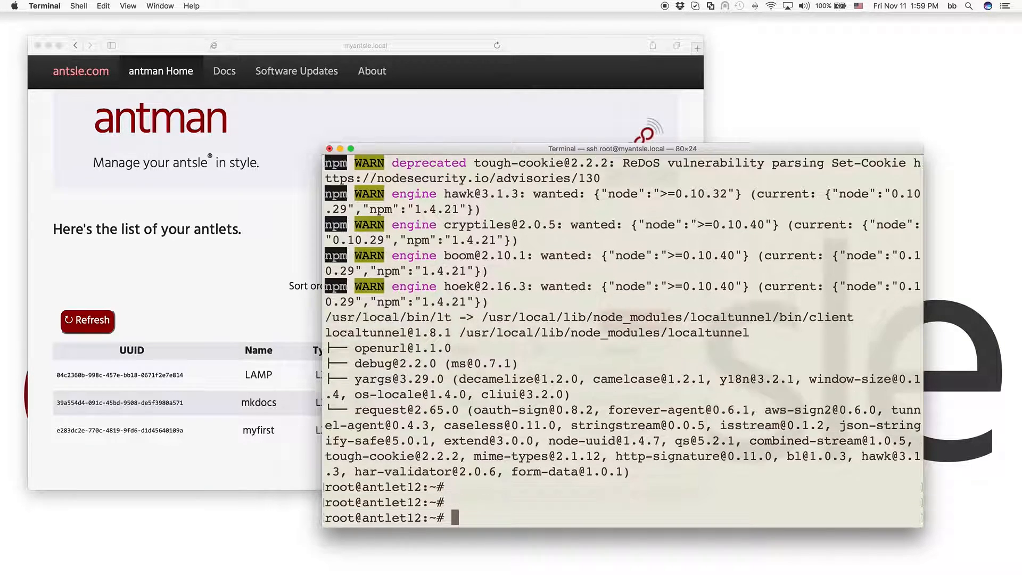
Step: Run lt --port 80 and select the issued public URL yqgawgmone.localtunnel.me
type("let12:~# lt --")
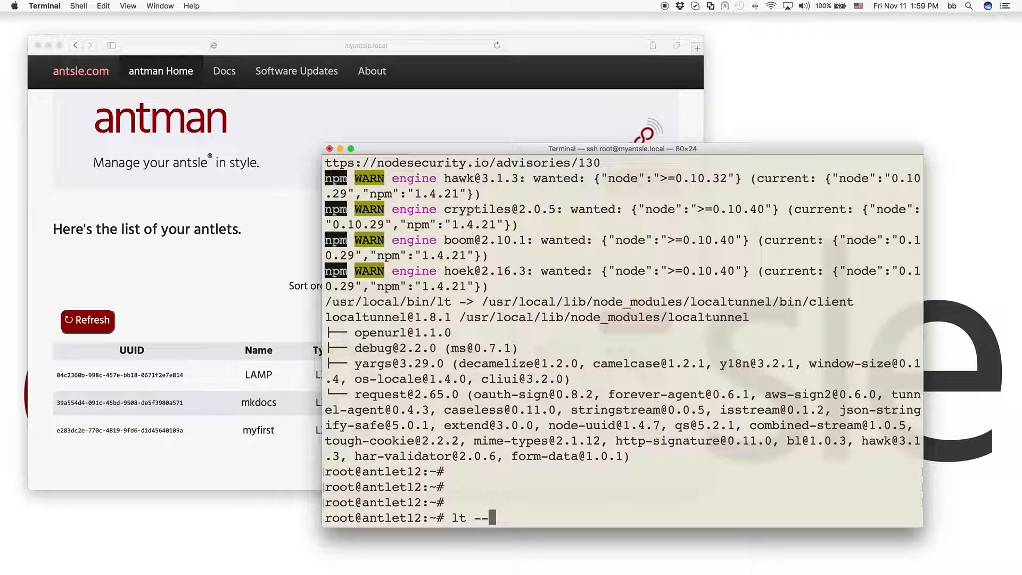
type("port 80")
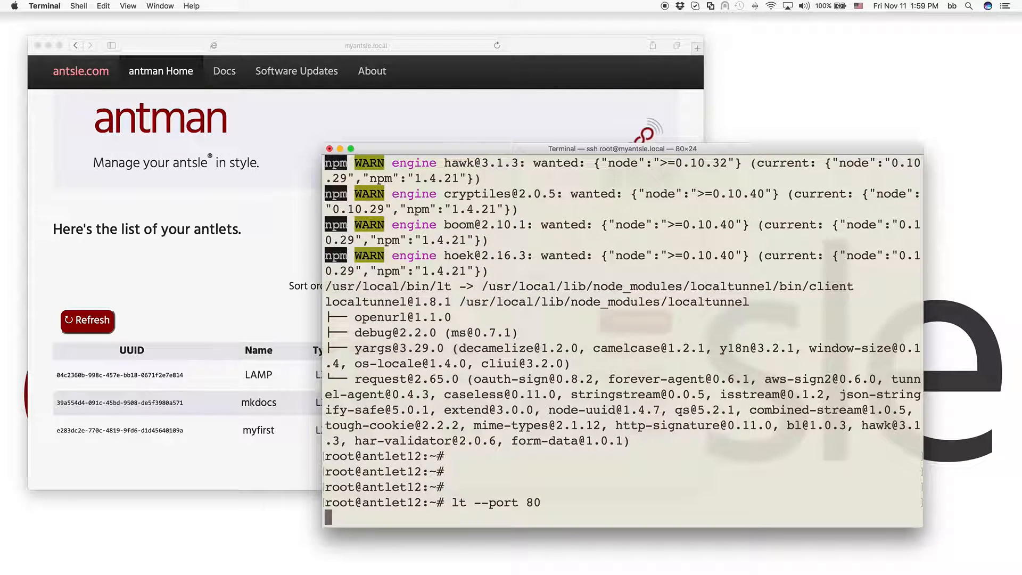
key("Return")
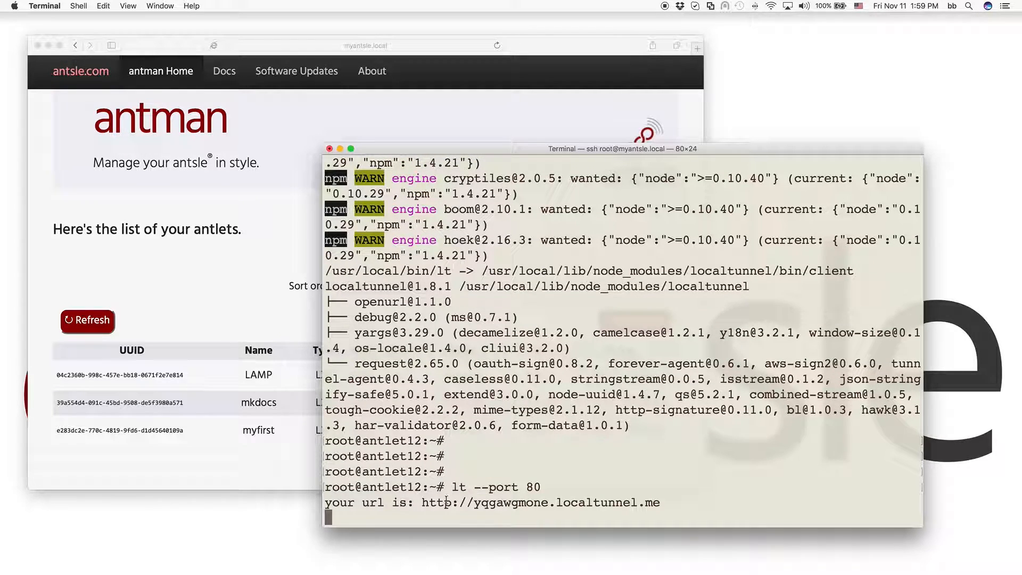
double_click(541, 503)
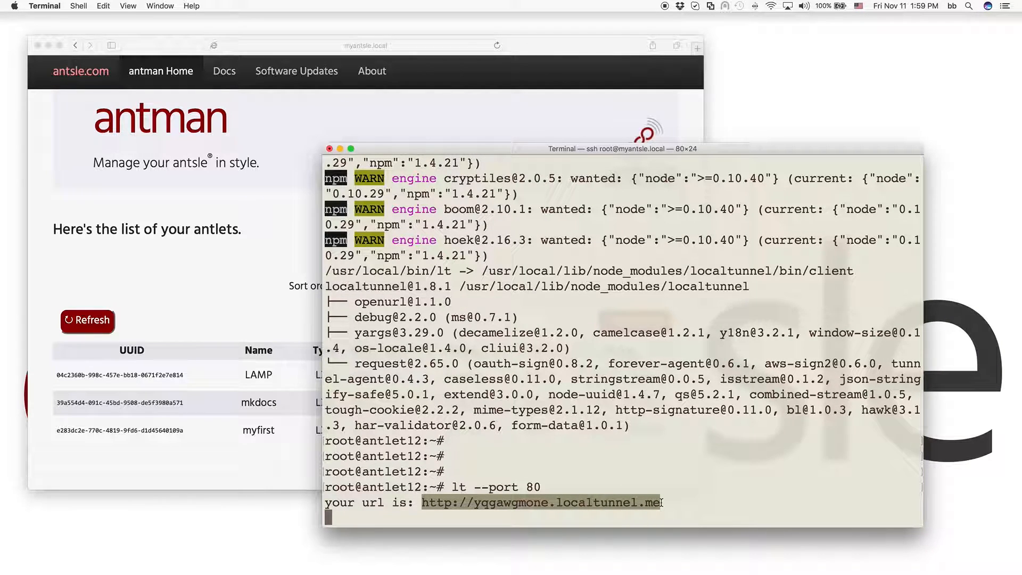
mouse_move(578, 301)
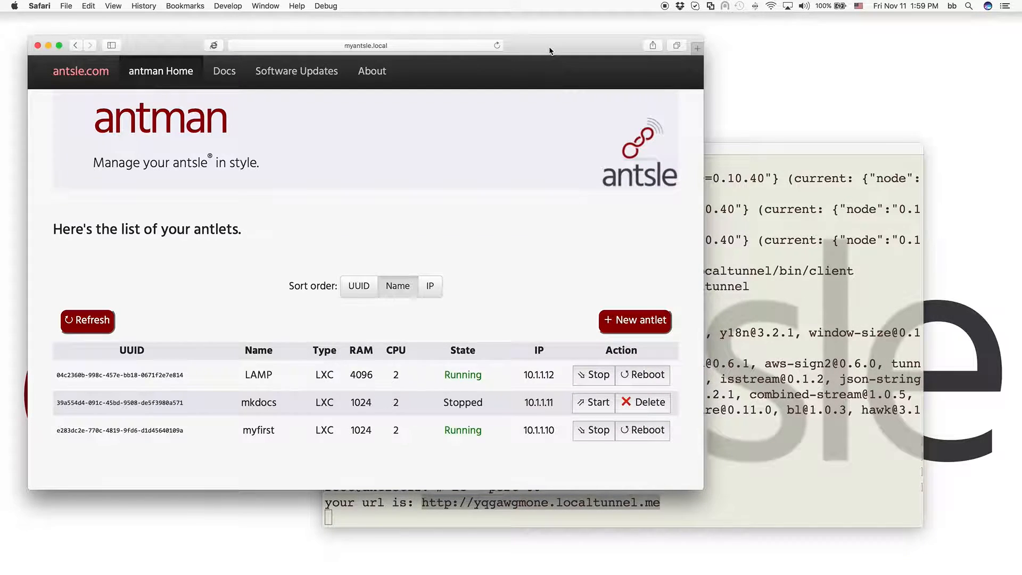
Step: Load yqgawgmone.localtunnel.me in a new tab to show Bernie's WordPress blog
left_click(697, 48)
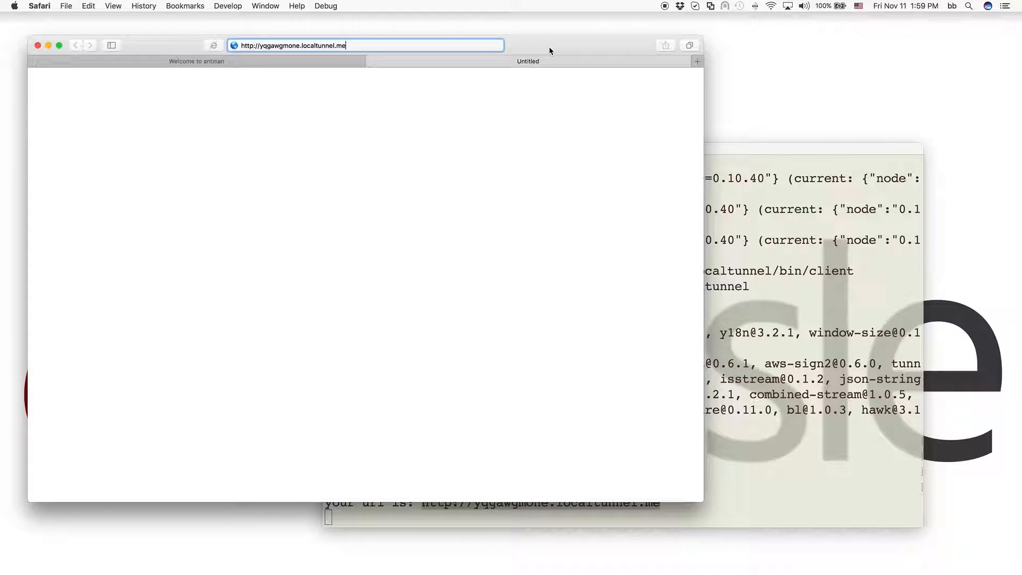
key("Return")
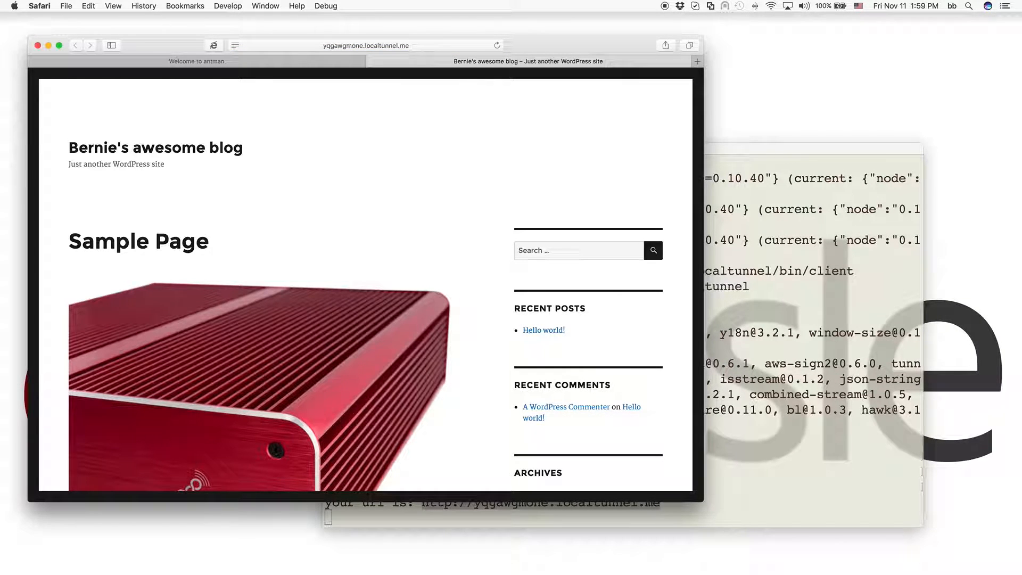
left_click(365, 45)
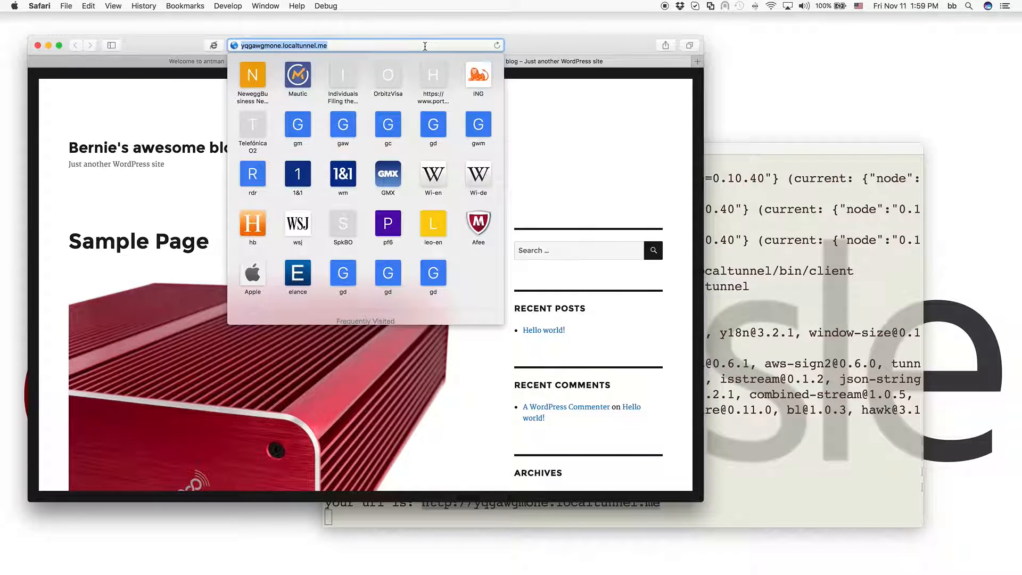